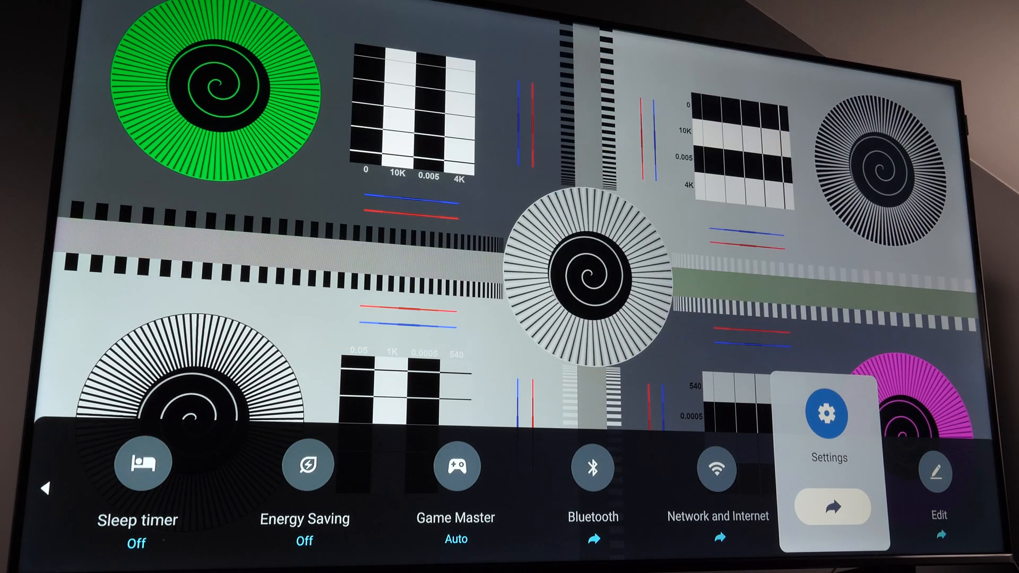
Enter the full Settings menu from the quick settings bar, with Display and sound shown.
left_click(826, 412)
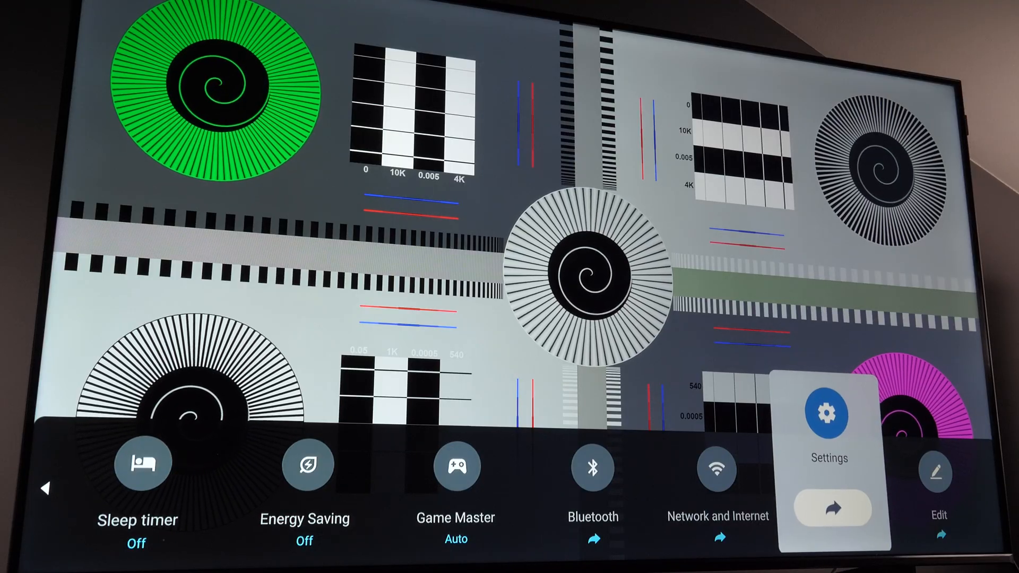
left_click(828, 412)
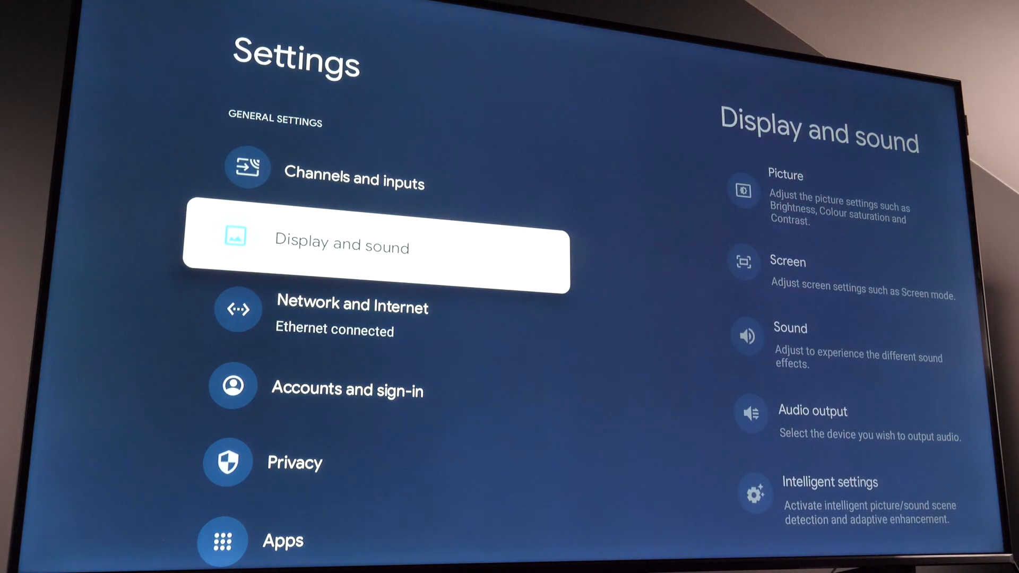
Review the HDR picture settings with the Movie preset, then go back to quick settings.
left_click(377, 260)
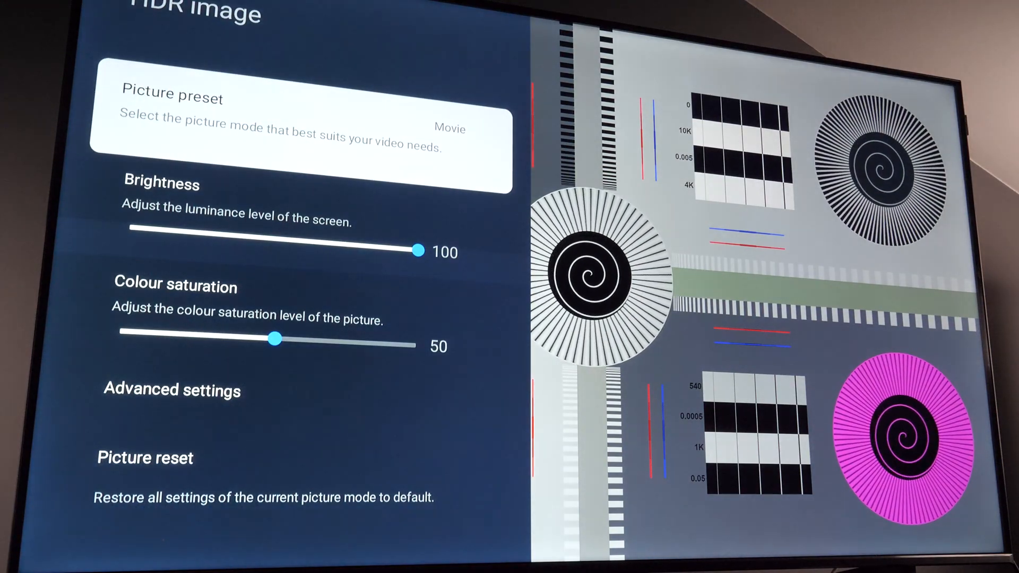
left_click(299, 126)
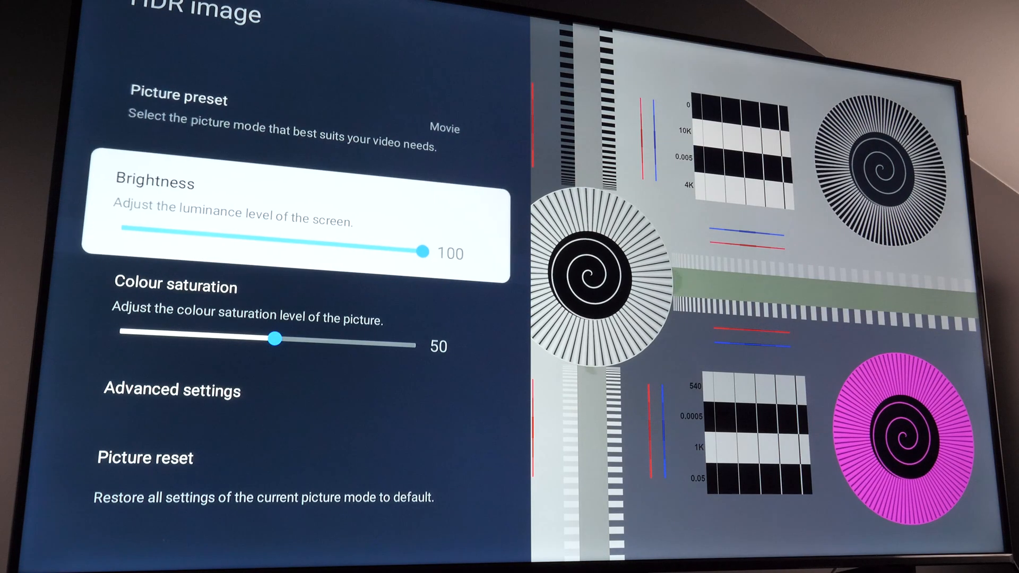
key("Down")
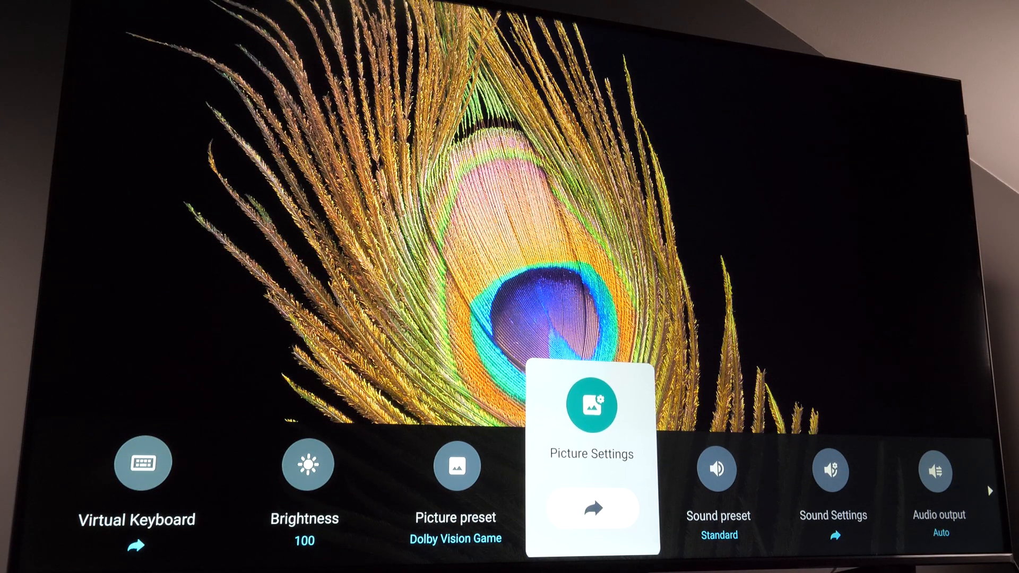
Bring up the standalone Brightness slider, currently at 100.
left_click(590, 405)
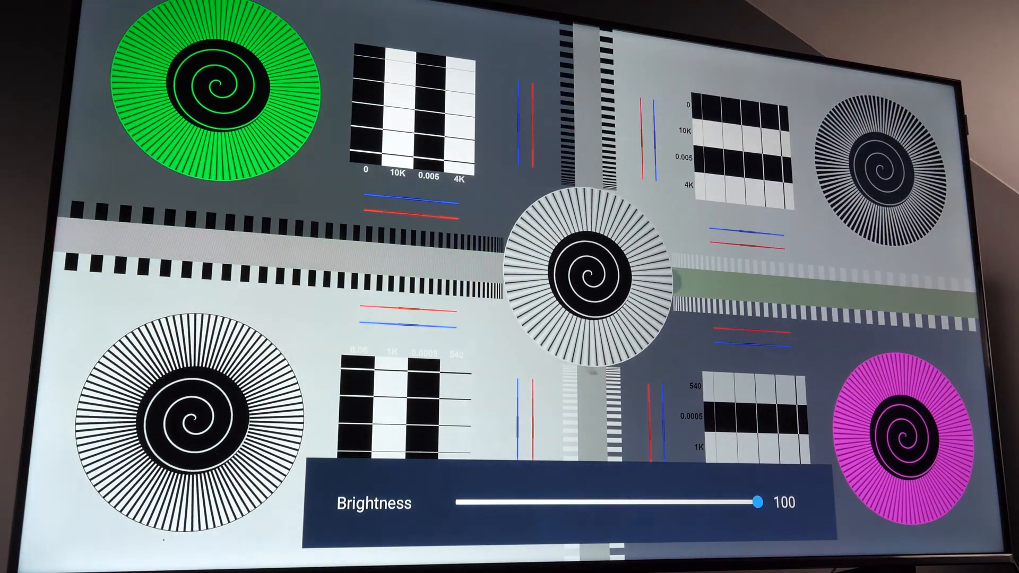
Lower brightness to 55 past the energy-efficiency warning and set gamma to -3.
left_click_drag(777, 503, 674, 503)
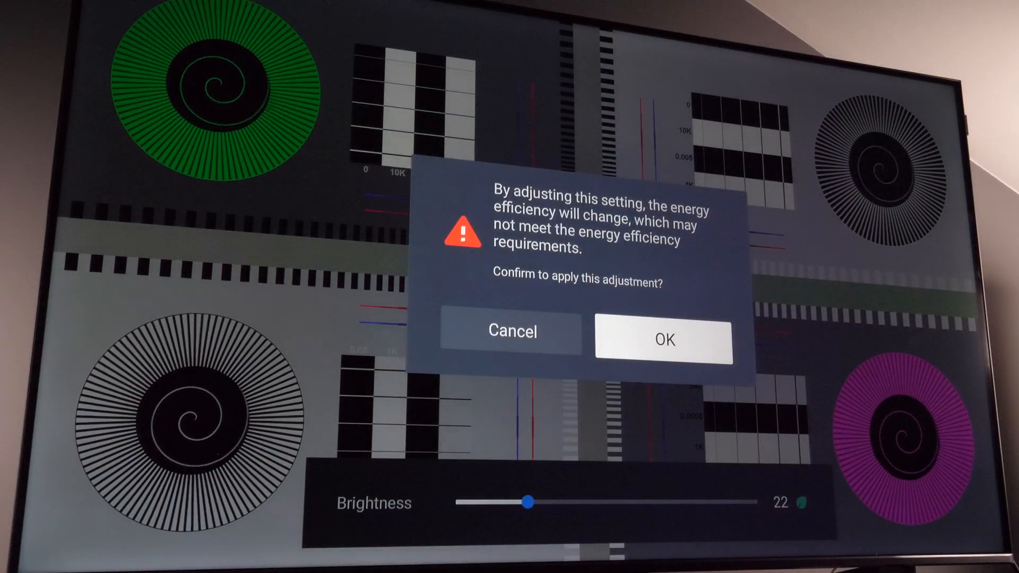
left_click(661, 341)
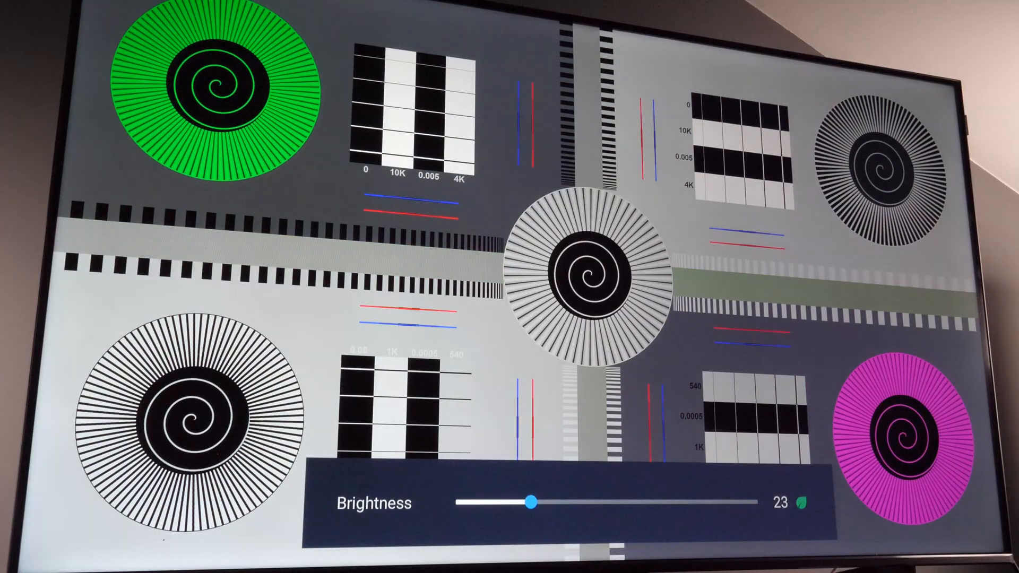
left_click_drag(527, 502, 609, 503)
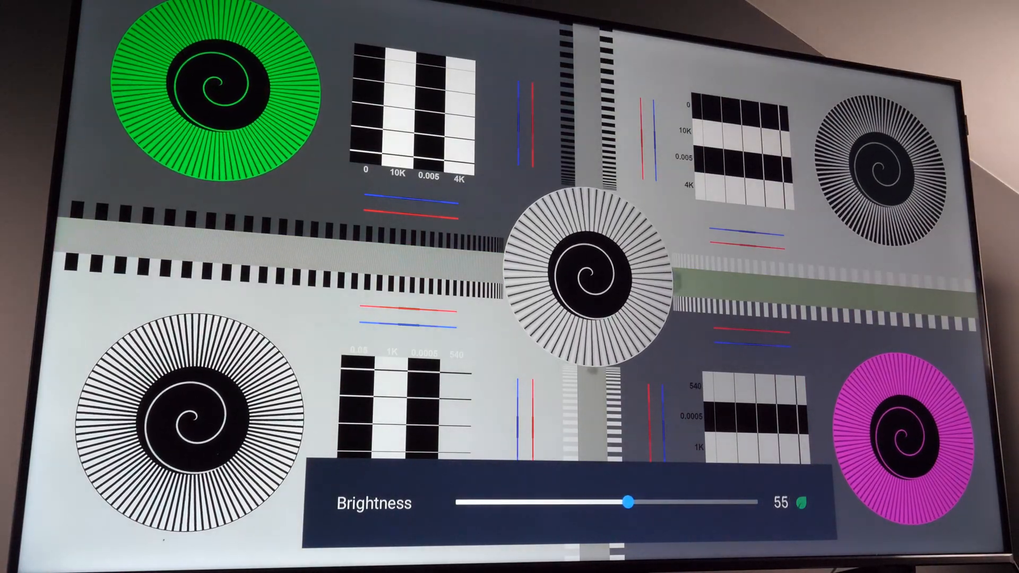
left_click_drag(629, 503, 741, 503)
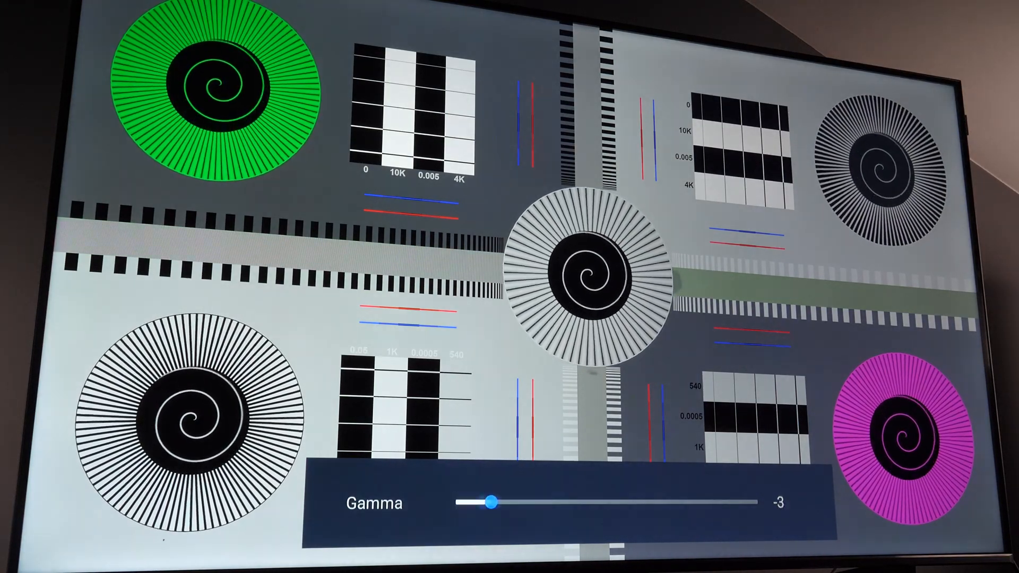
left_click_drag(487, 504, 723, 504)
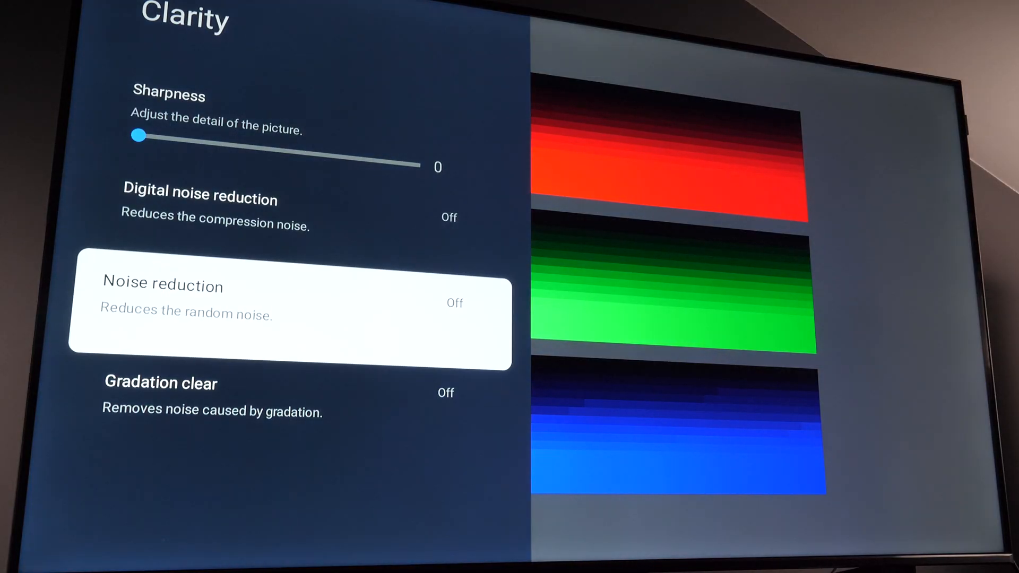
Set Noise Reduction to High in the Clarity options.
key("Down")
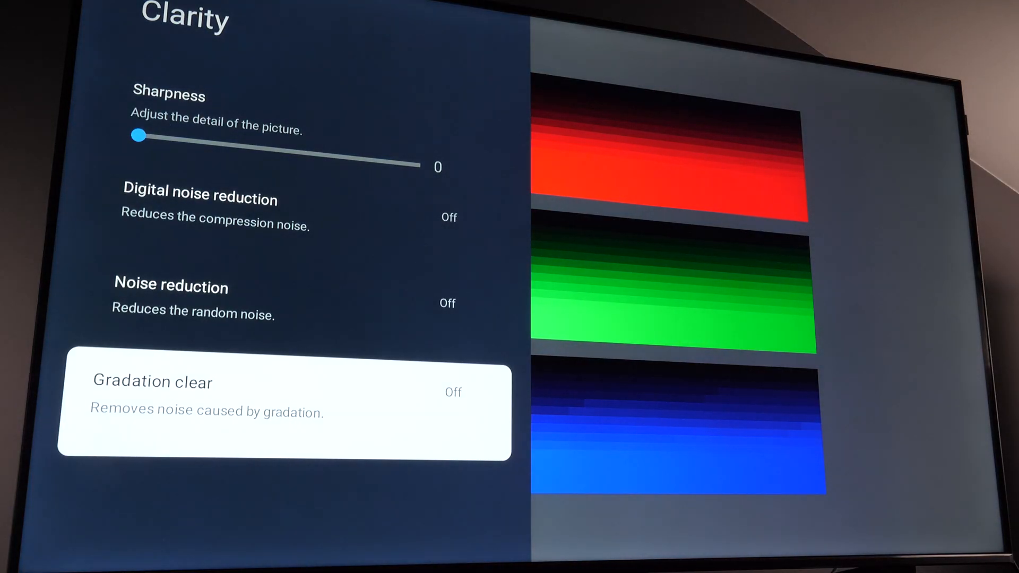
left_click(196, 299)
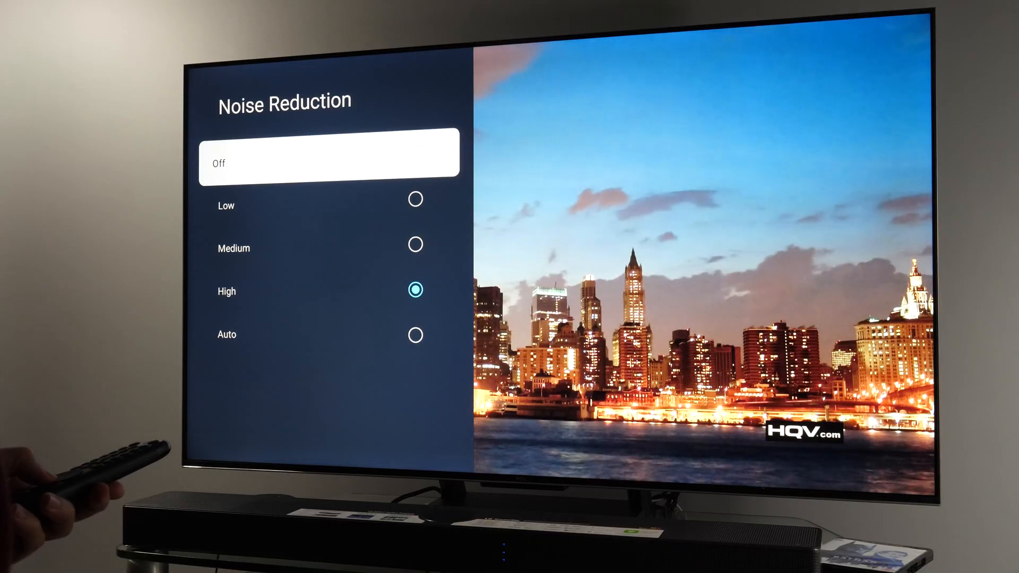
key("Down")
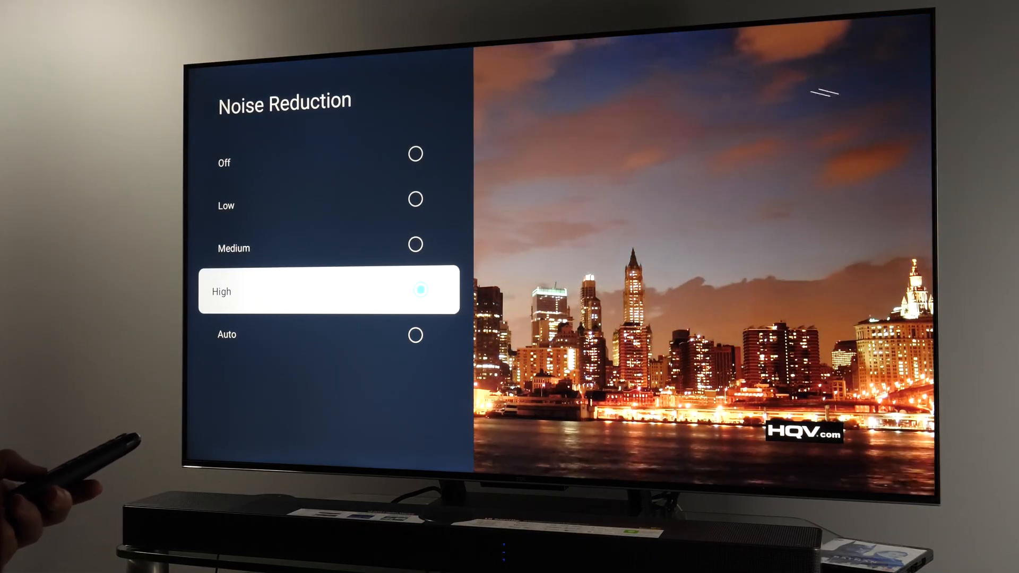
key("Up")
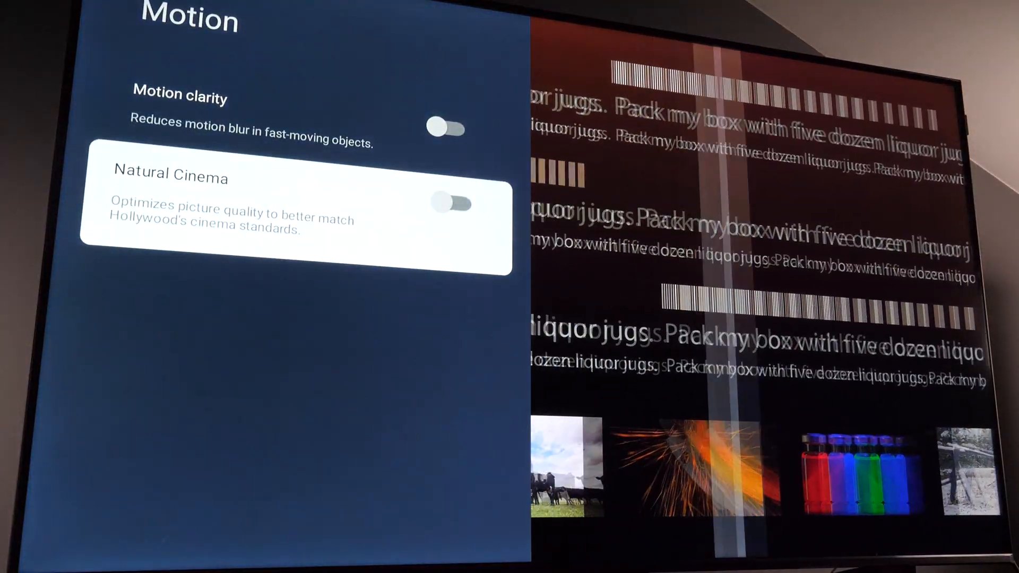
Leave Natural Cinema on and cycle the Motion clarity toggle.
left_click(456, 204)
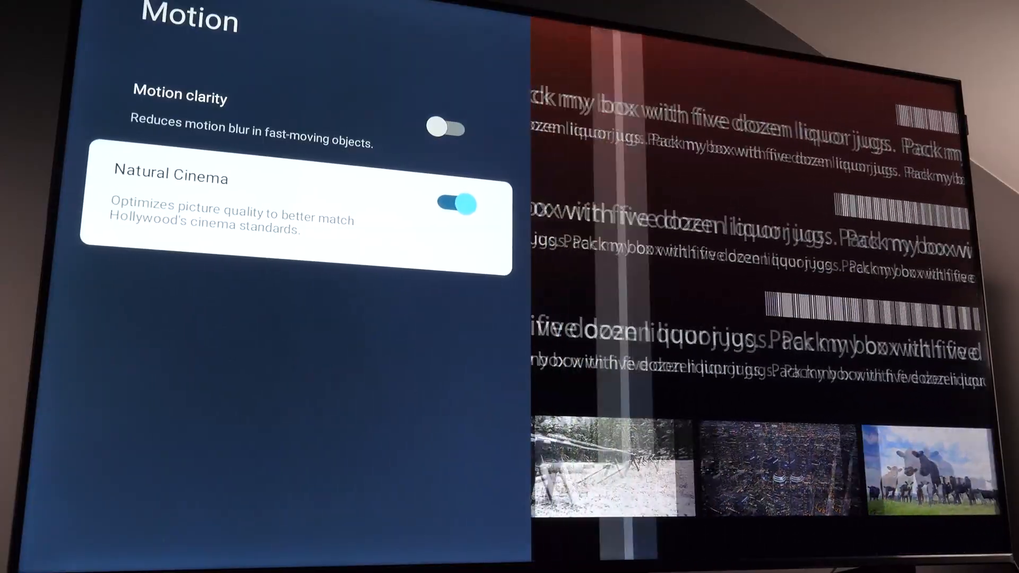
left_click(456, 204)
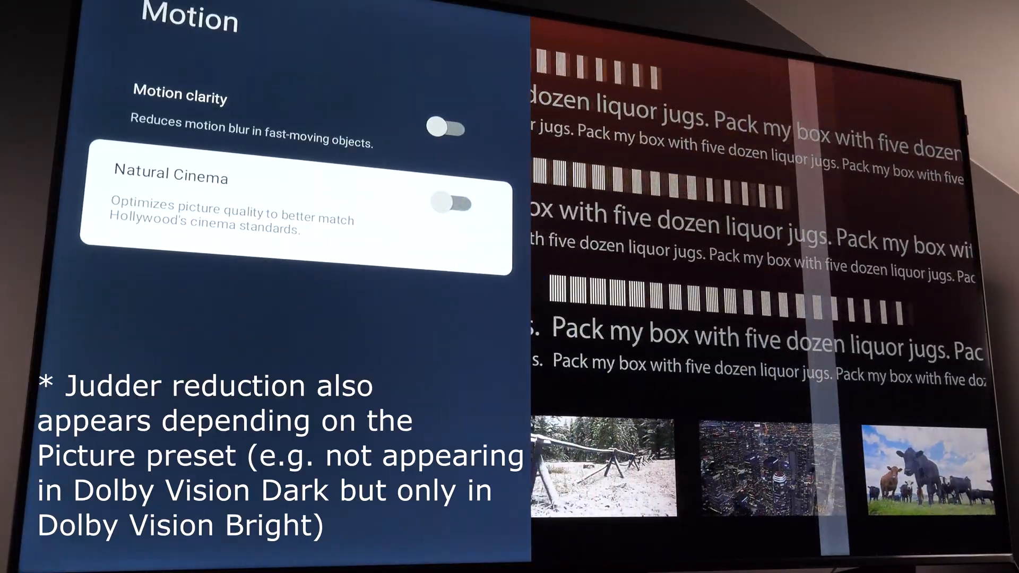
left_click(455, 204)
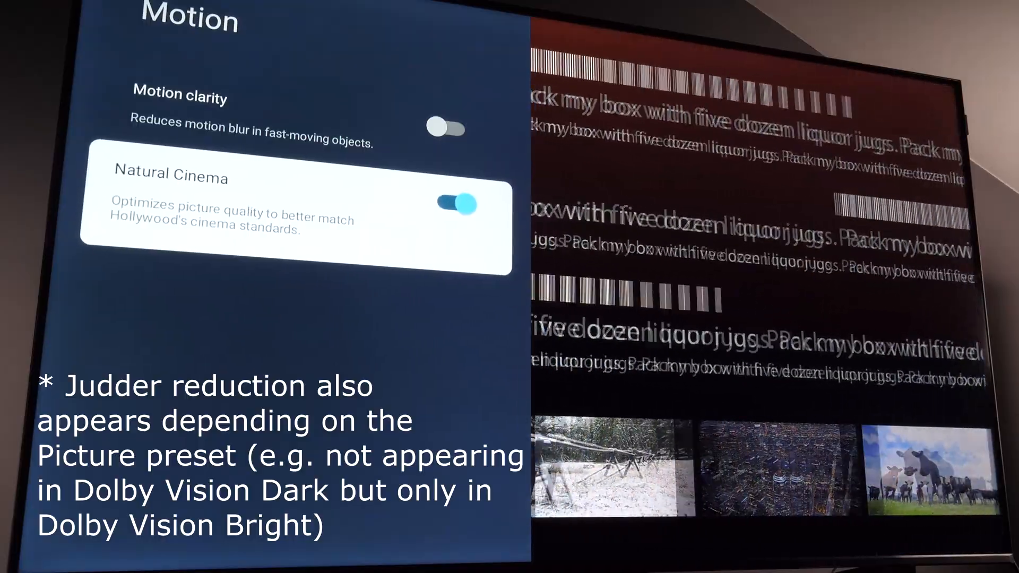
left_click(447, 128)
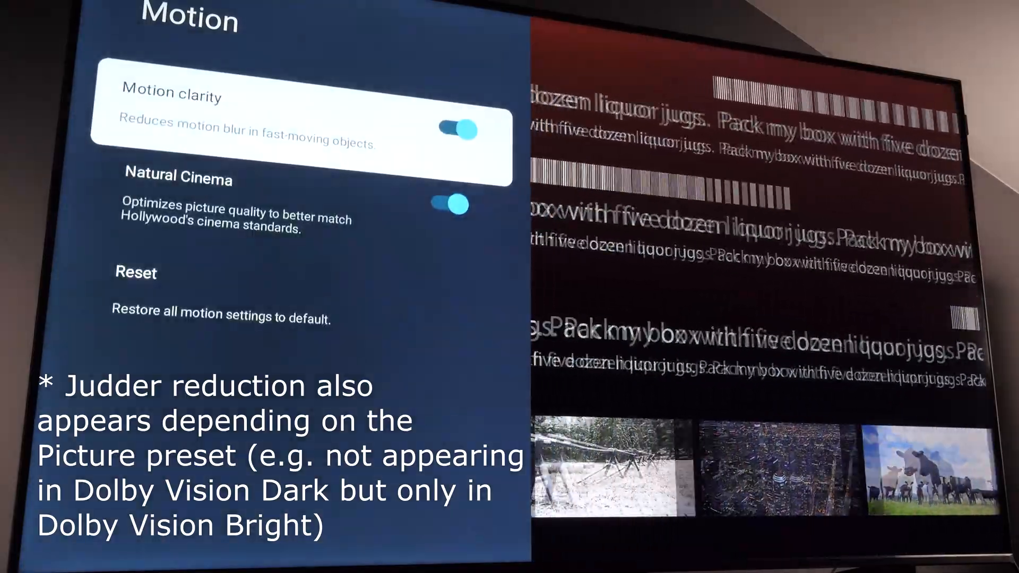
left_click(459, 129)
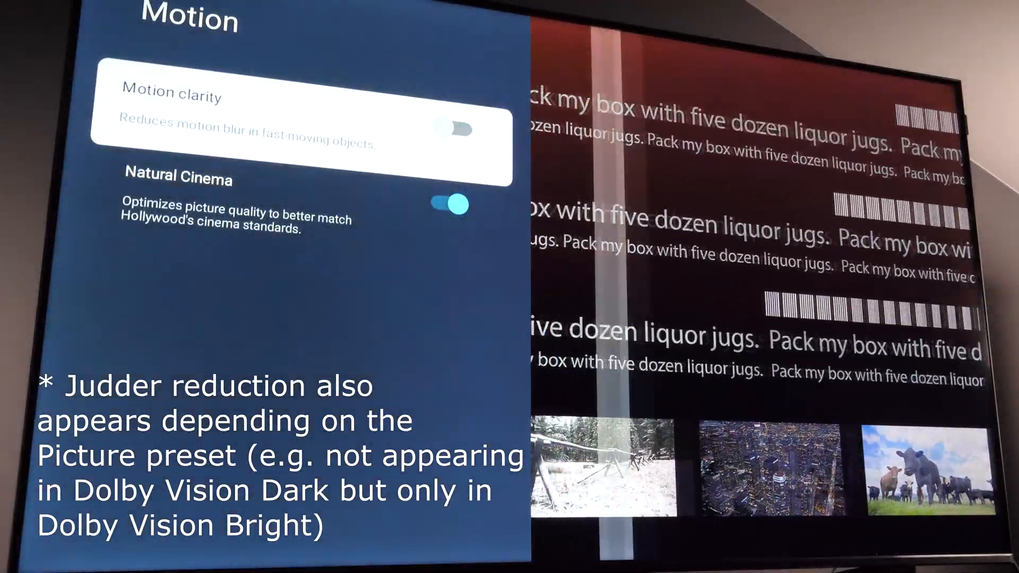
left_click(456, 130)
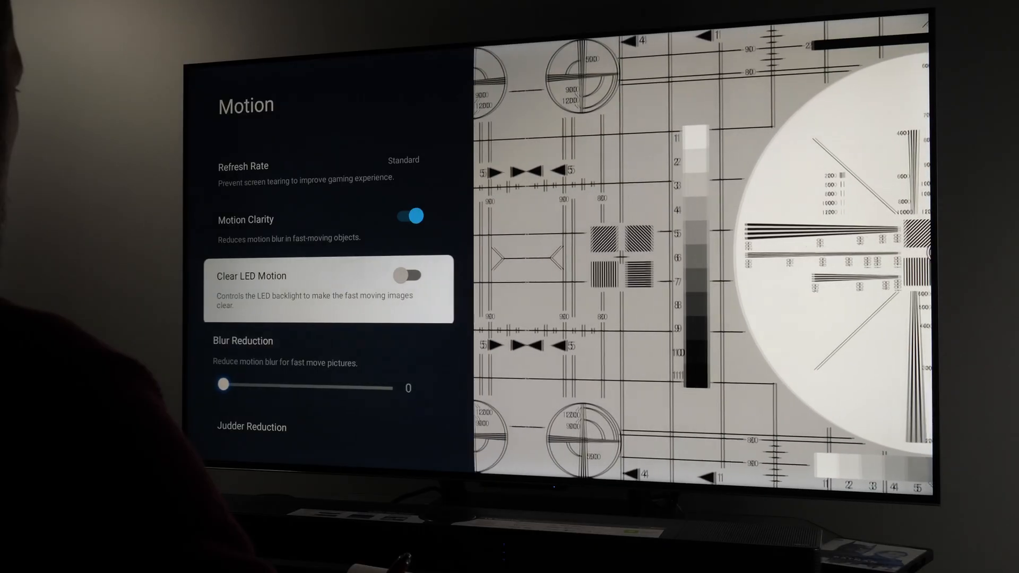
Enable Clear LED Motion and set Blur Reduction to 1.
left_click(413, 274)
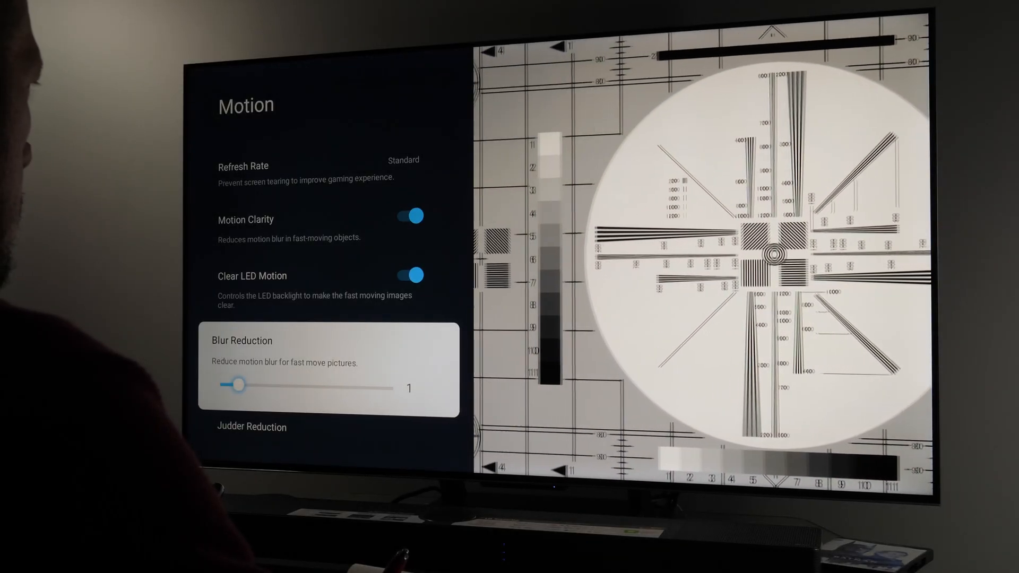
left_click_drag(239, 384, 390, 388)
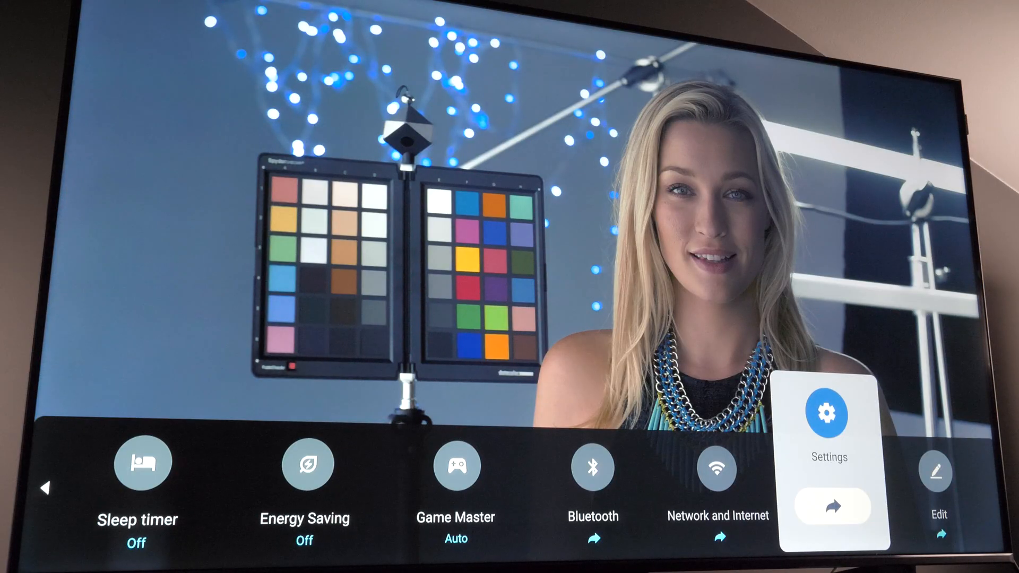
Check Adaptive Content under Intelligent Picture, then show the Custom Colour space calibration (red 58, green 2).
left_click(828, 412)
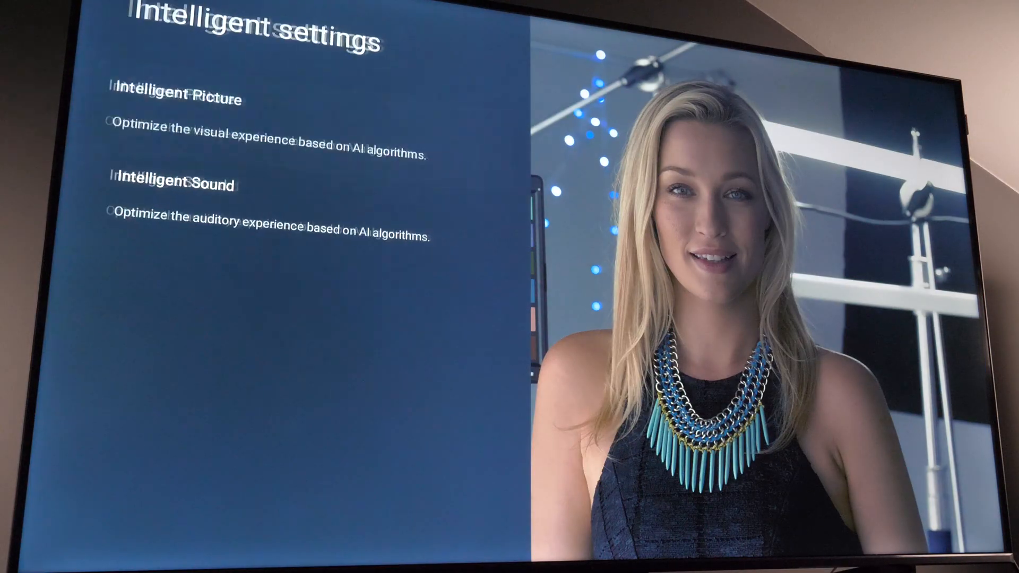
left_click(181, 99)
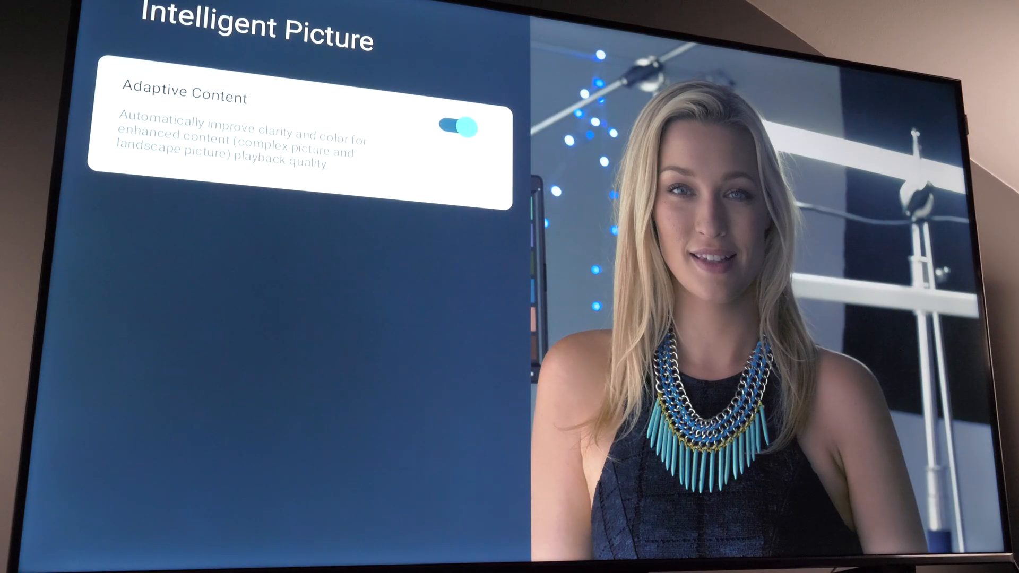
left_click(459, 127)
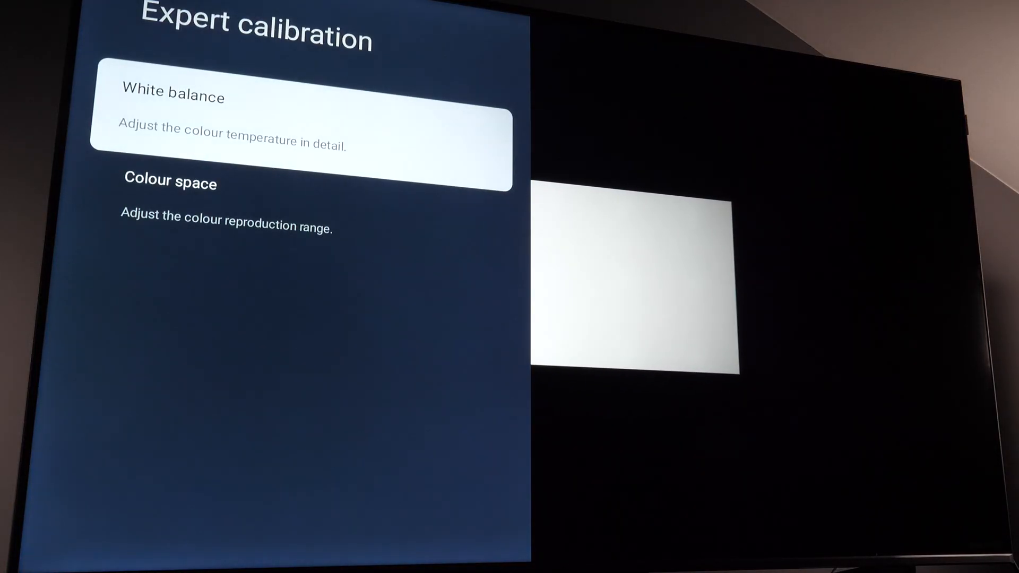
left_click(169, 184)
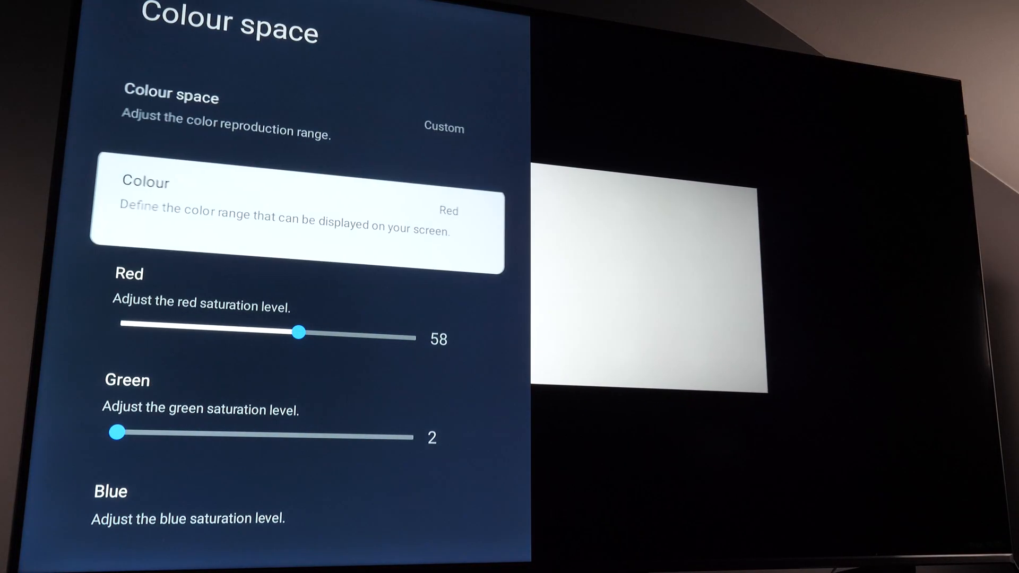